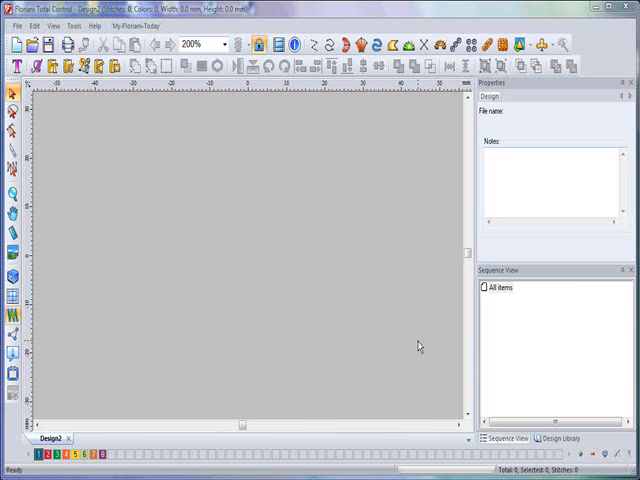
mouse_move(366, 328)
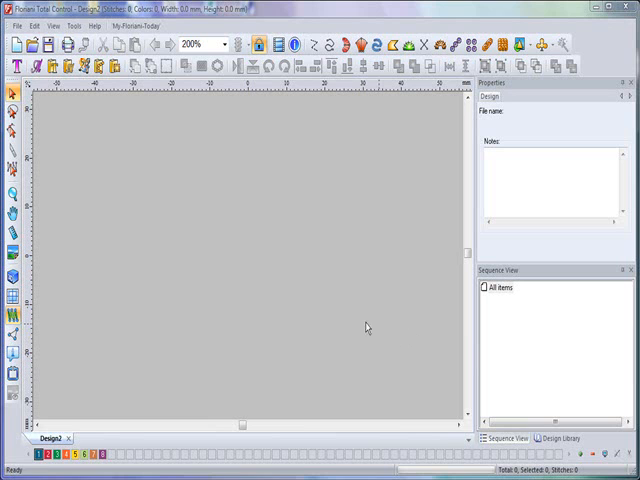
Open General Options from the Tools menu to show the Environment settings
click(70, 25)
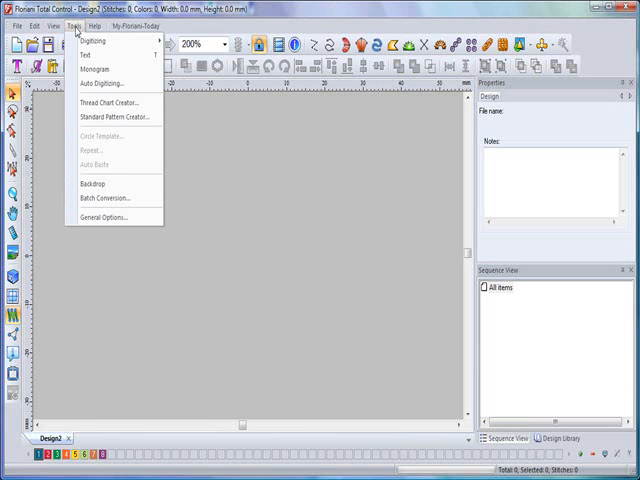
mouse_move(99, 217)
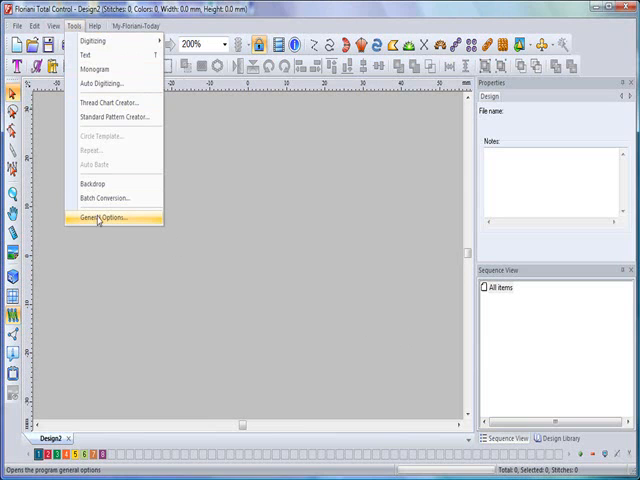
click(101, 217)
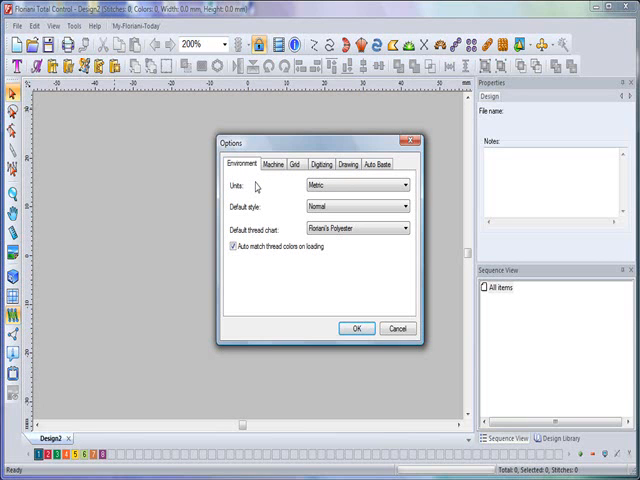
mouse_move(257, 196)
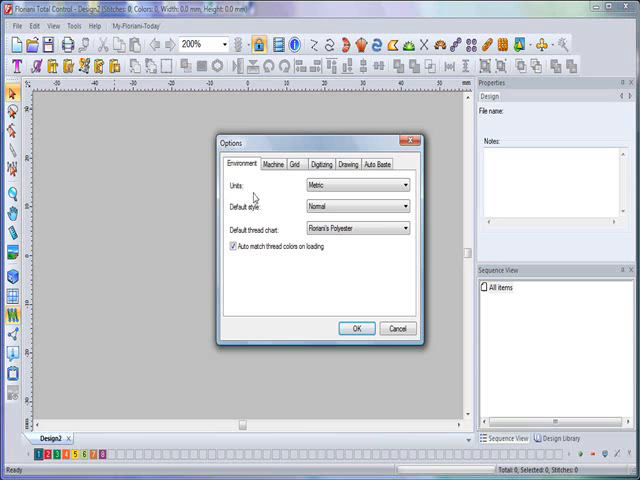
click(402, 184)
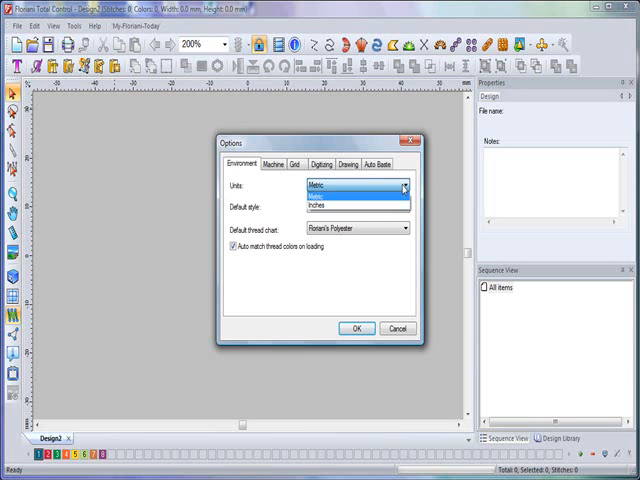
click(355, 186)
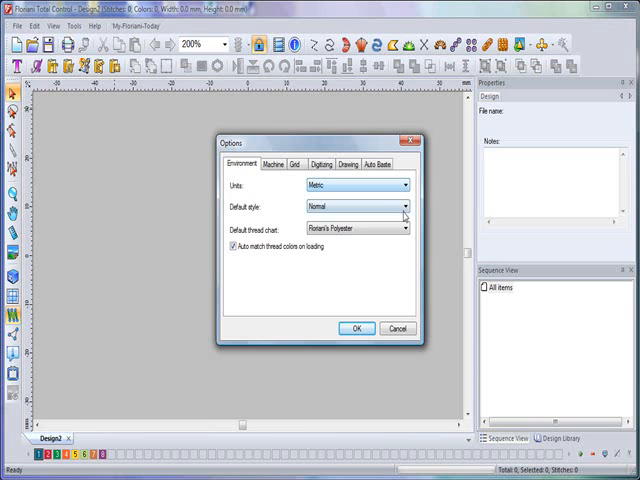
click(405, 205)
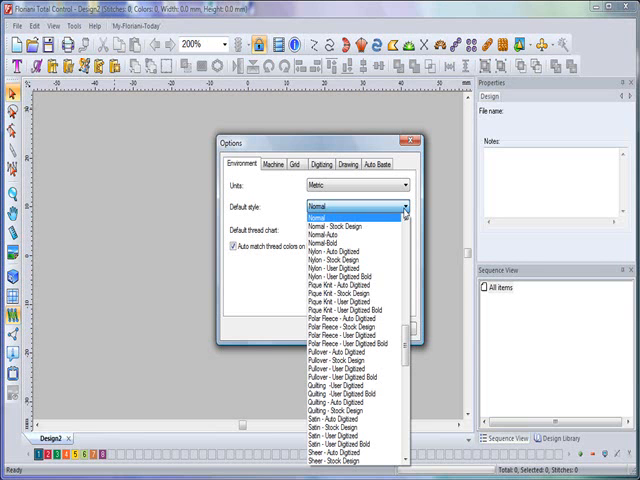
scroll(down, 3)
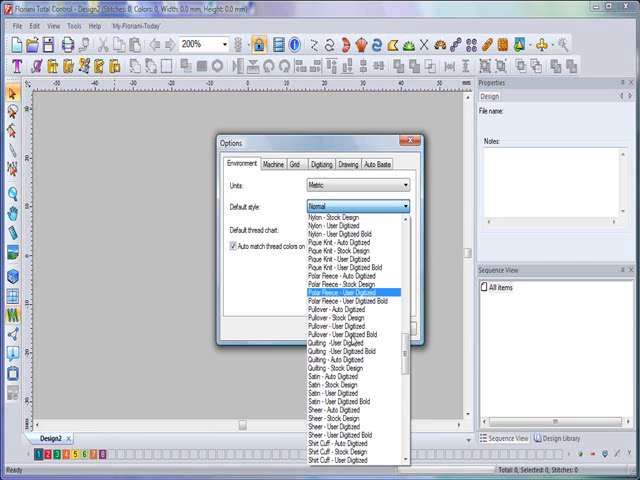
scroll(up, 3)
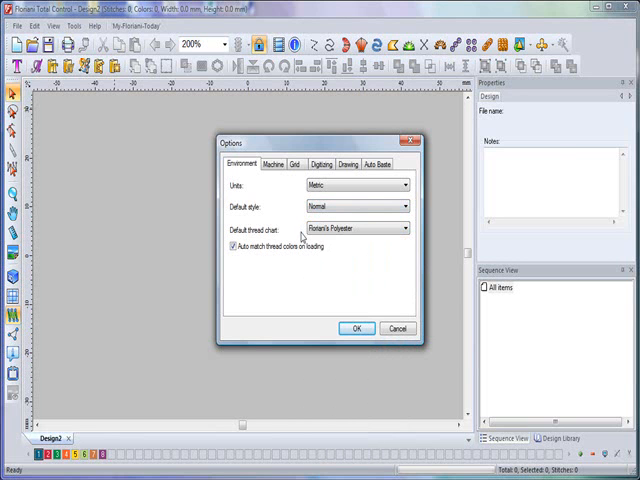
mouse_move(363, 245)
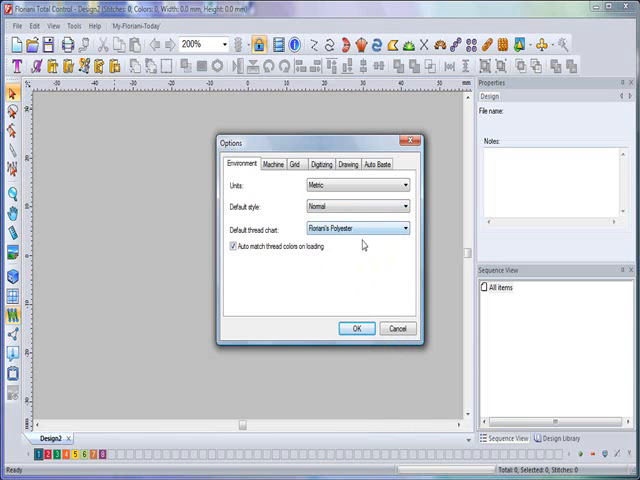
click(397, 228)
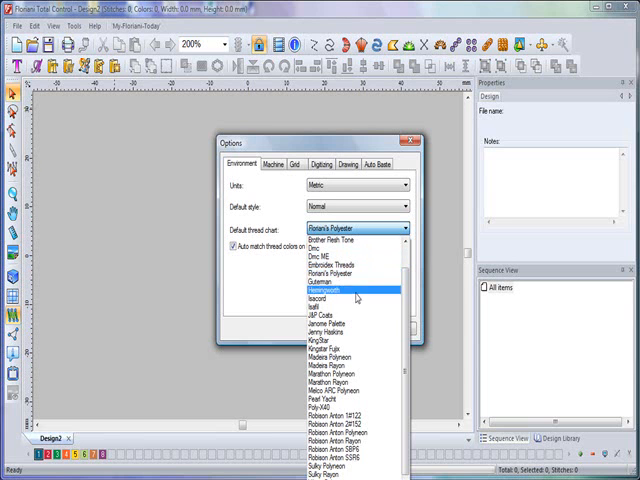
click(340, 430)
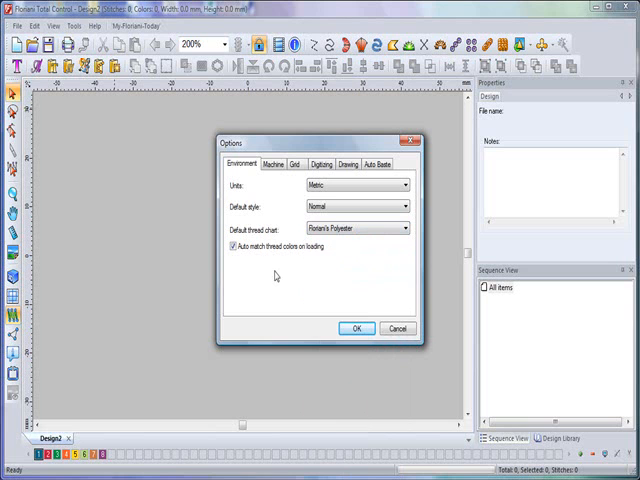
mouse_move(277, 271)
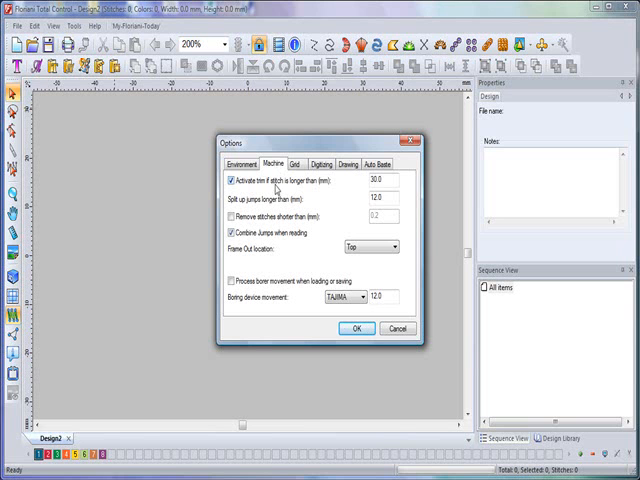
mouse_move(328, 195)
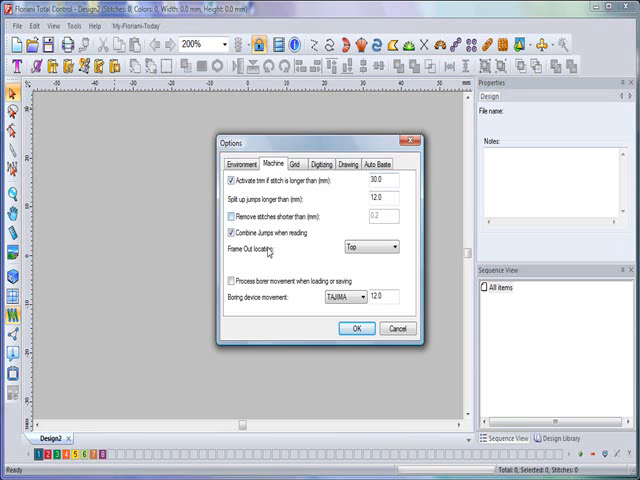
mouse_move(268, 258)
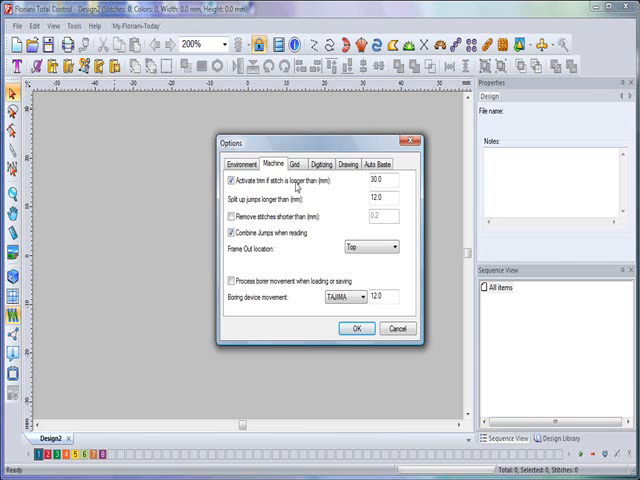
Set grid spacing to 1.5 mm horizontal and vertical, with aspect ratio maintained
click(297, 164)
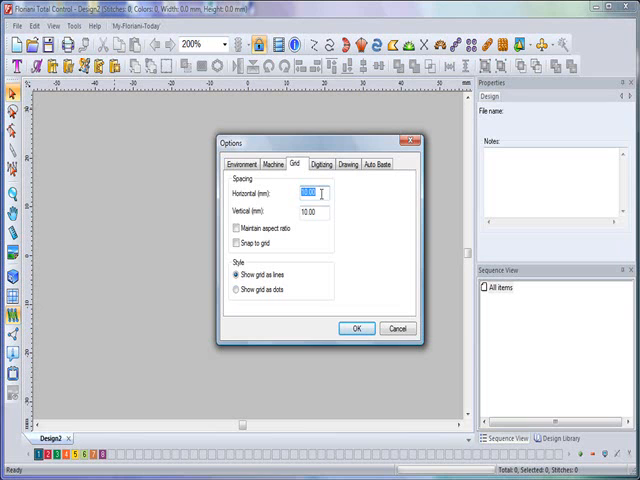
mouse_move(283, 211)
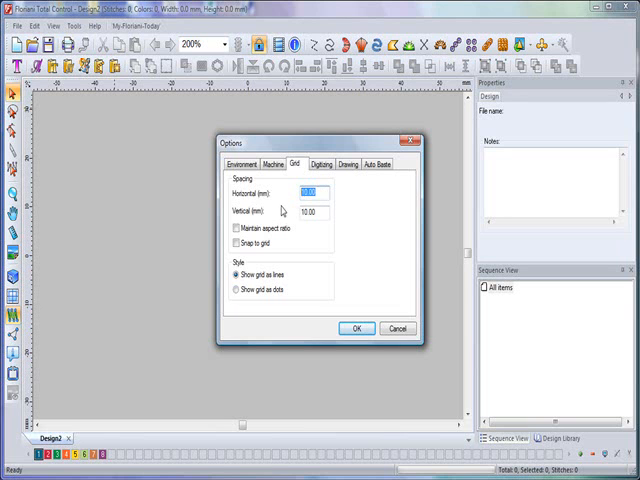
text(1.5)
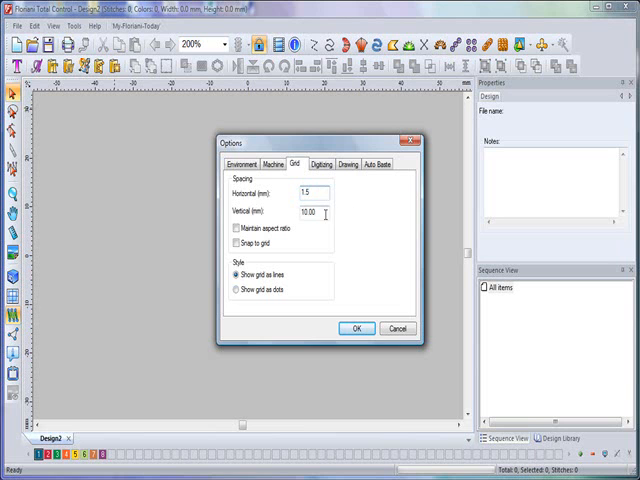
triple_click(309, 211)
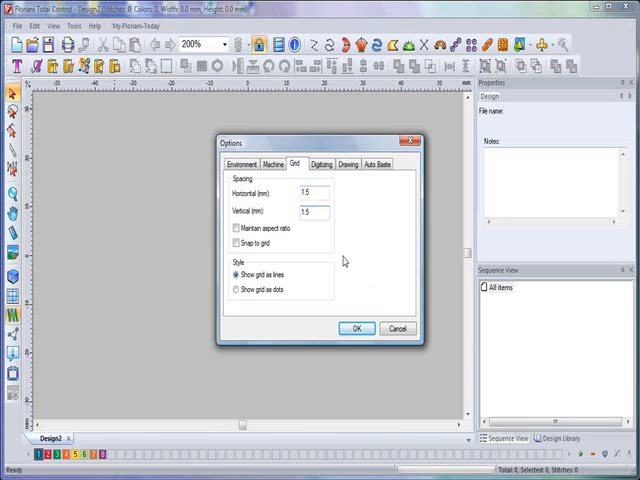
click(229, 228)
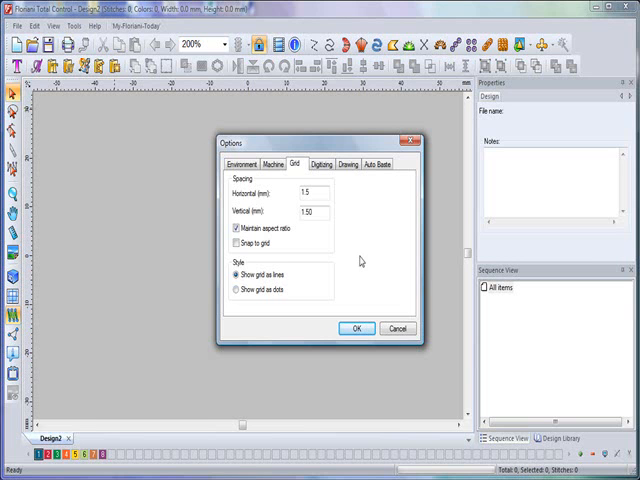
Check the Digitizing defaults, keeping complex fill mode Standard at a 90 default angle
click(328, 164)
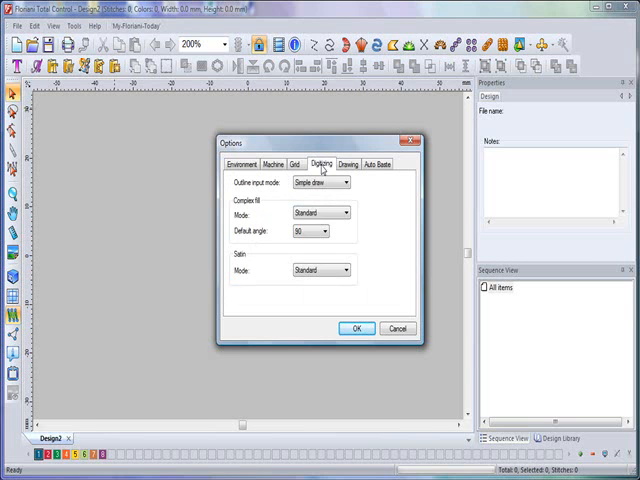
mouse_move(370, 230)
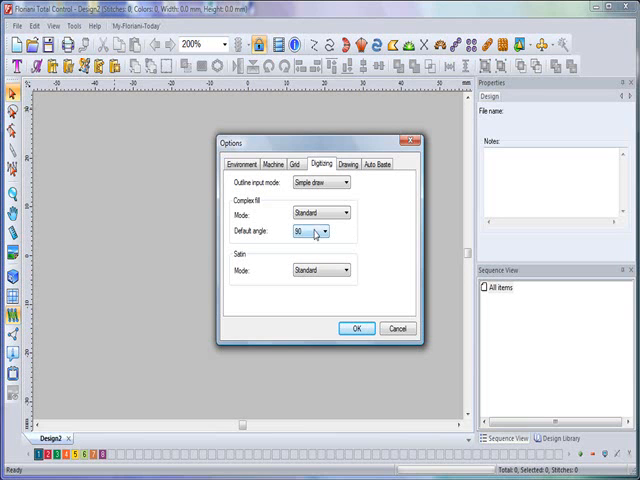
click(343, 213)
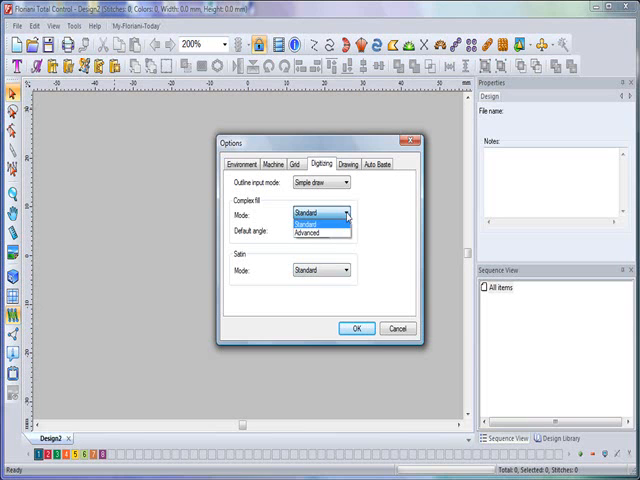
click(318, 211)
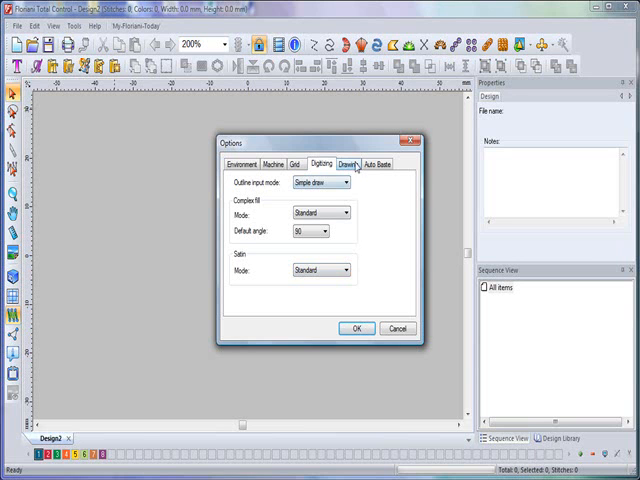
Review highlight colour choices on the Drawing tab, keep blue, and view Auto Baste settings
click(350, 157)
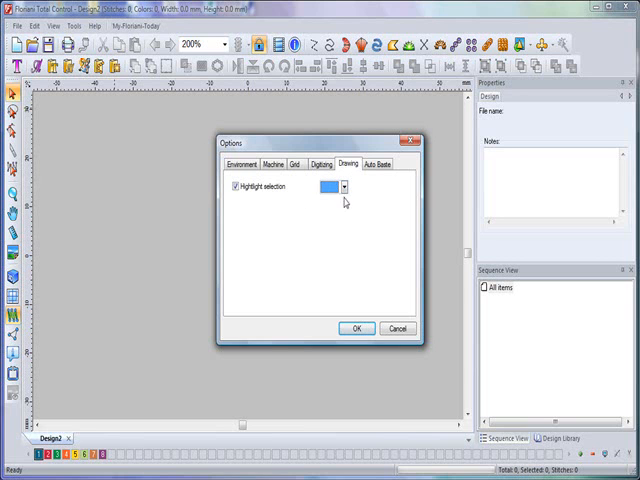
click(343, 187)
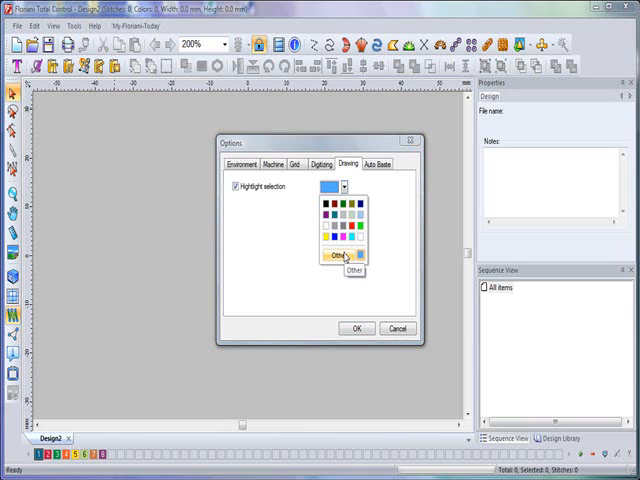
mouse_move(355, 213)
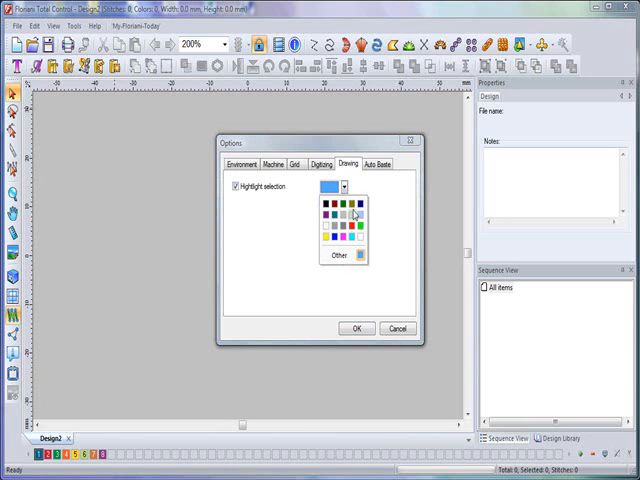
mouse_move(354, 218)
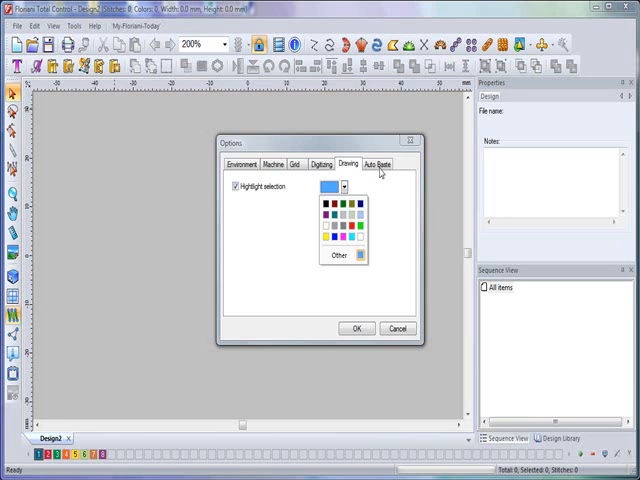
click(341, 187)
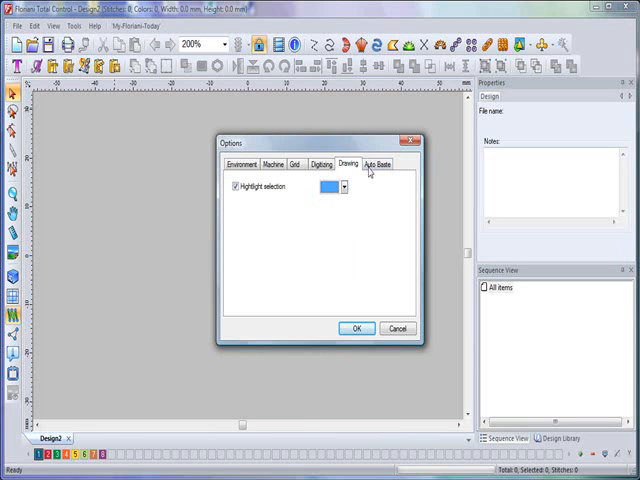
click(377, 163)
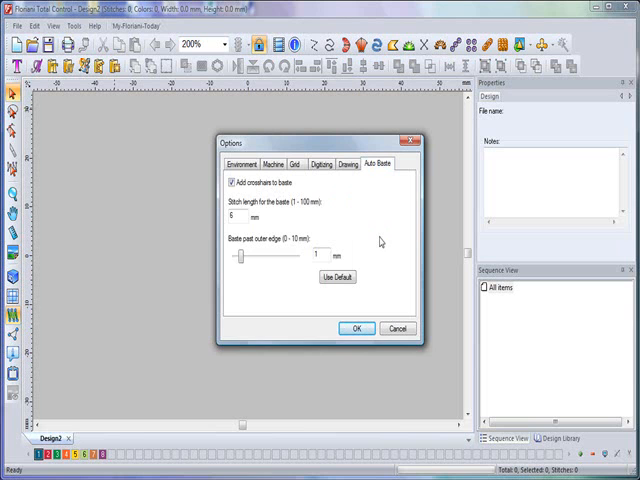